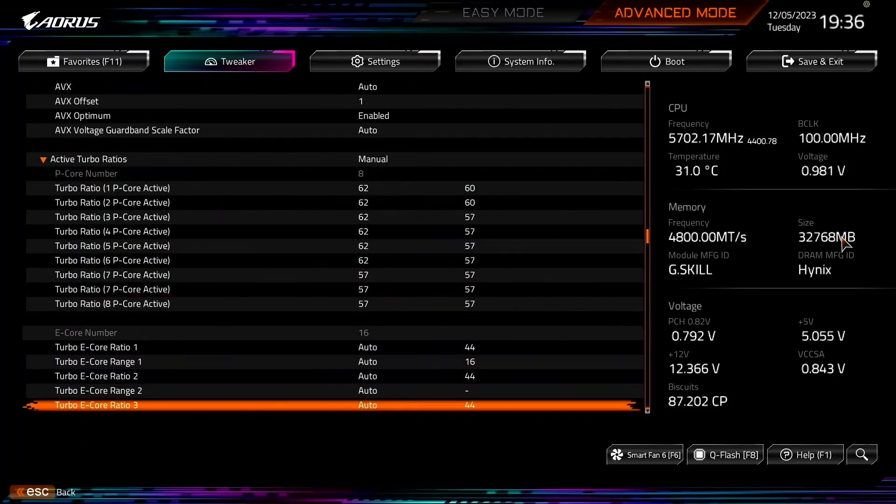
Step: Switch to Easy Mode to view the i9-14900K system, memory and PerfDrive overview
click(502, 12)
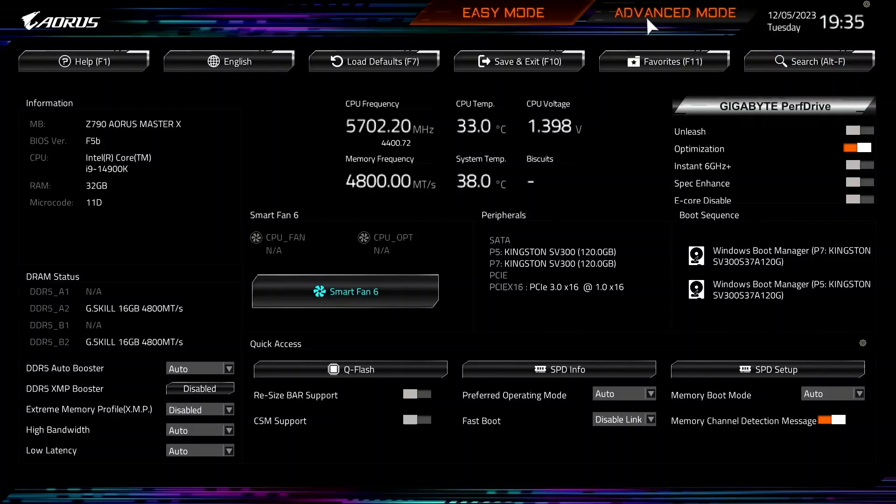
Step: Return to Advanced Mode and set GIGABYTE PerfDrive to Unleash, accepting the cooling warning
click(673, 13)
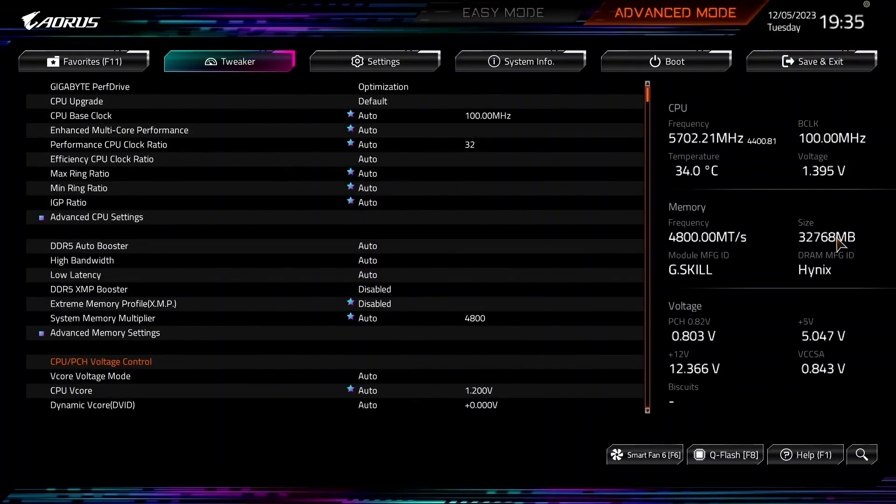
click(89, 86)
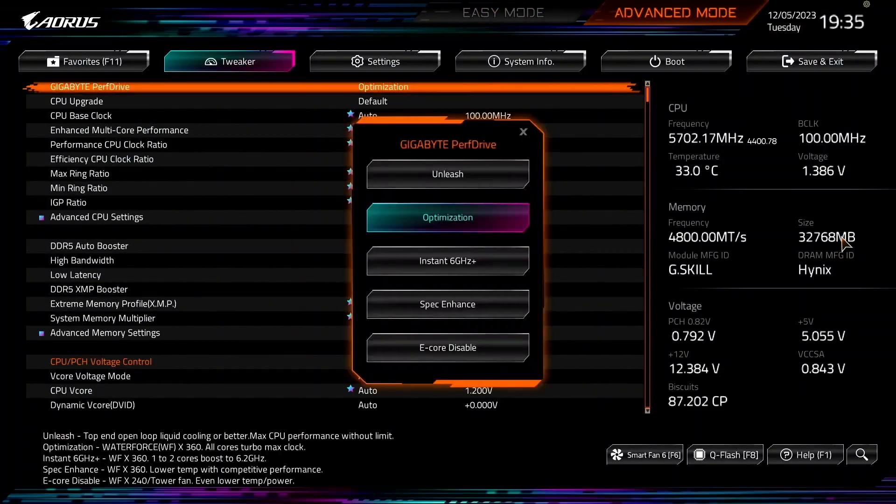
click(448, 173)
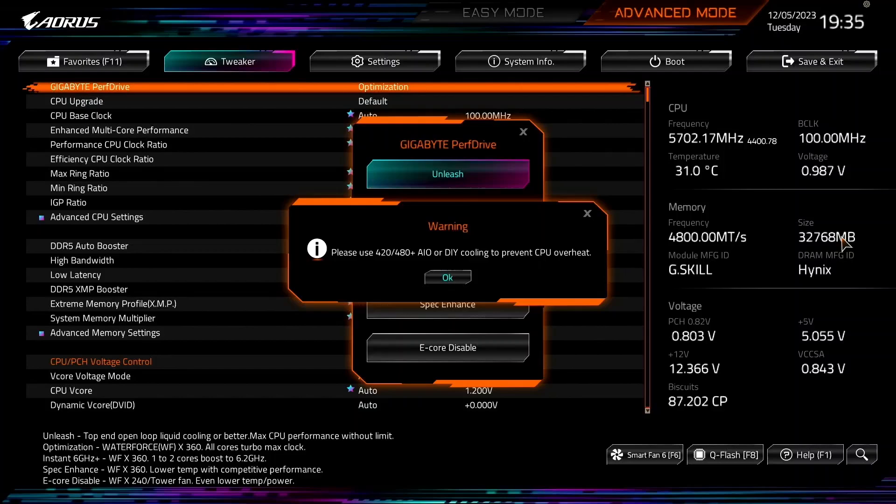
click(447, 277)
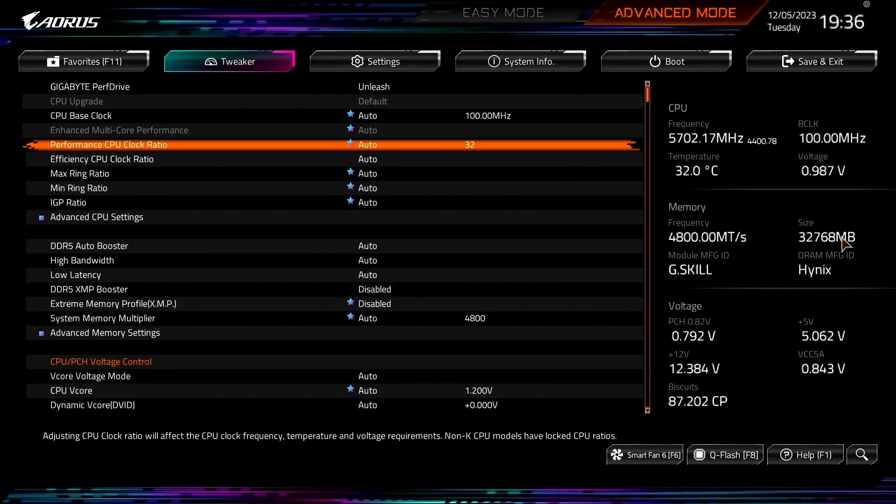
Step: Set AVX Settings to User Defined in Advanced CPU Settings
click(96, 216)
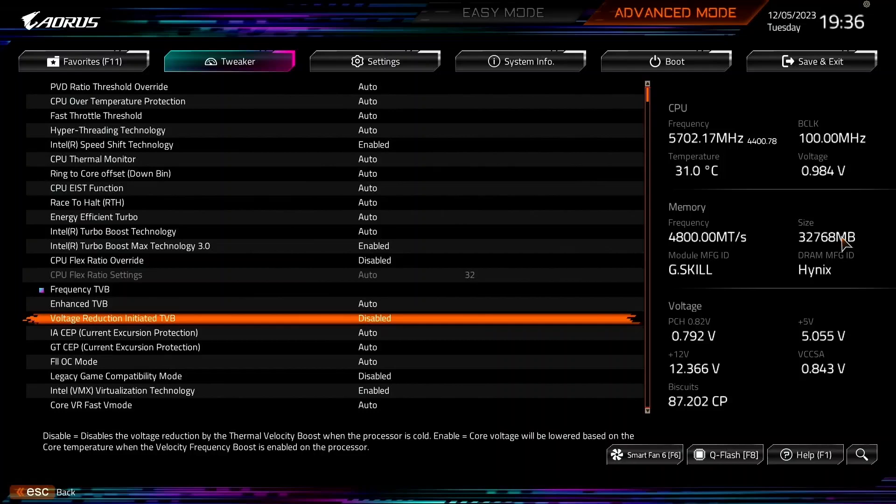
key(down)
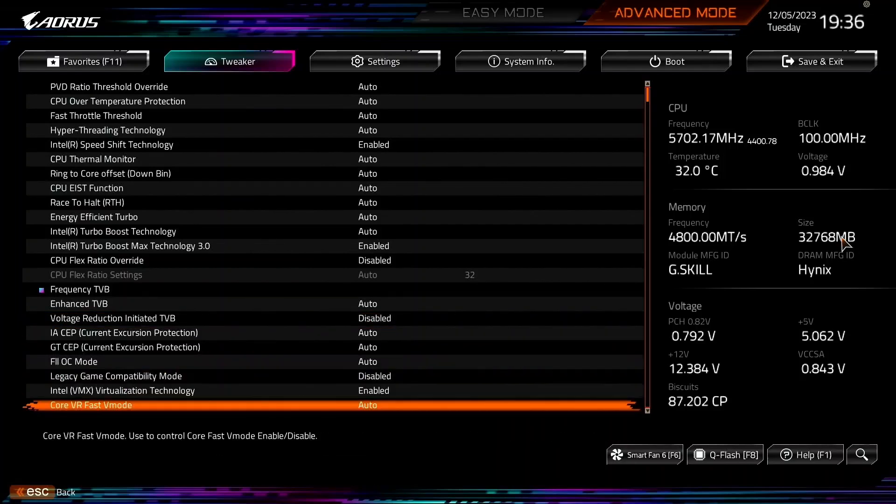
scroll(down, 3)
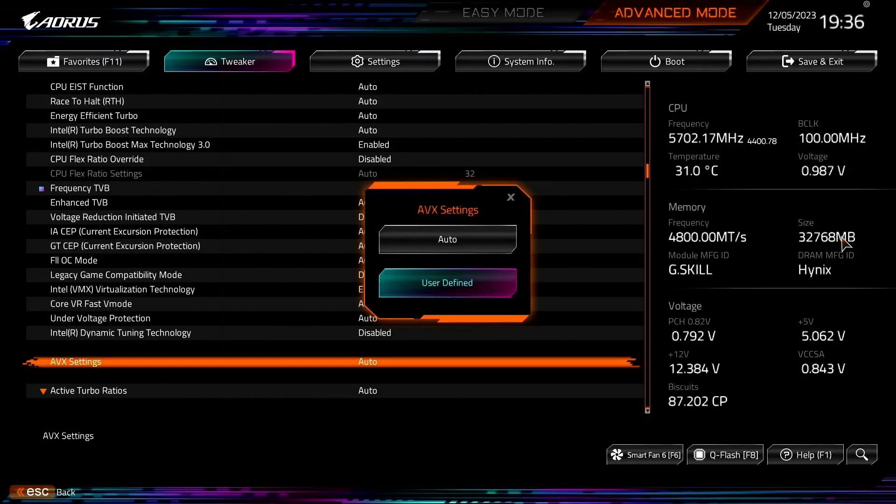
click(448, 282)
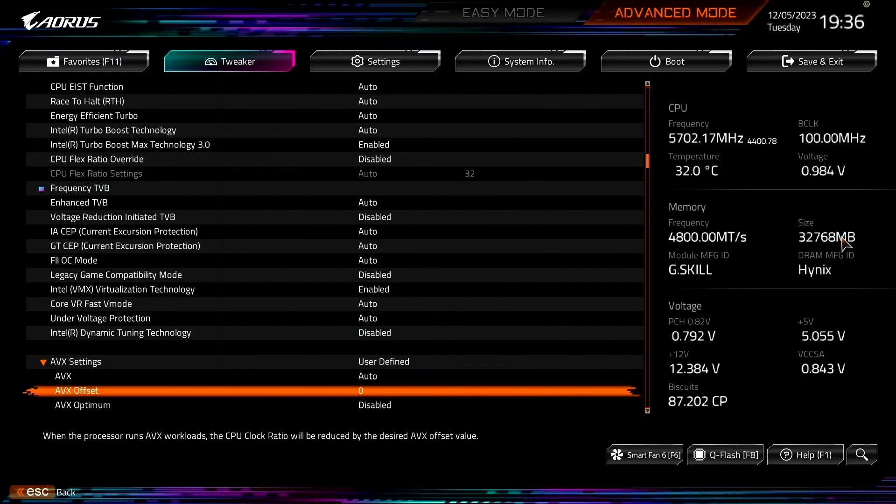
Step: Enable AVX Optimum alongside an AVX Offset of 1
click(82, 404)
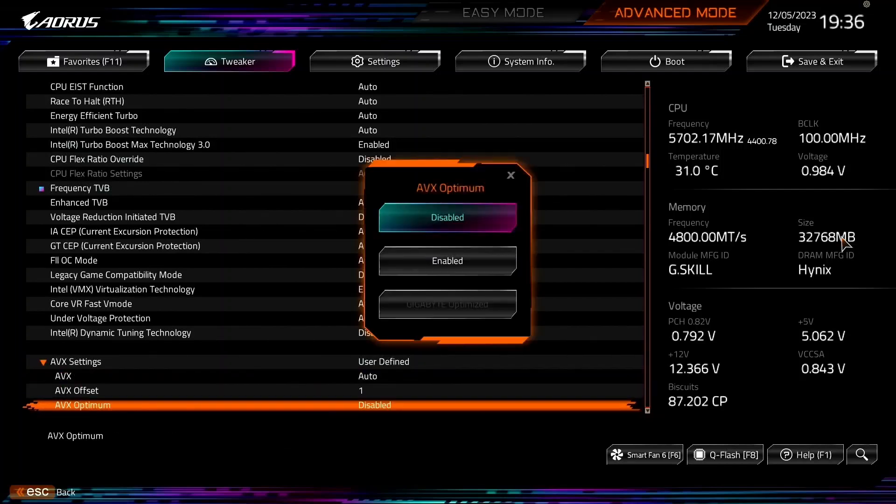
click(447, 260)
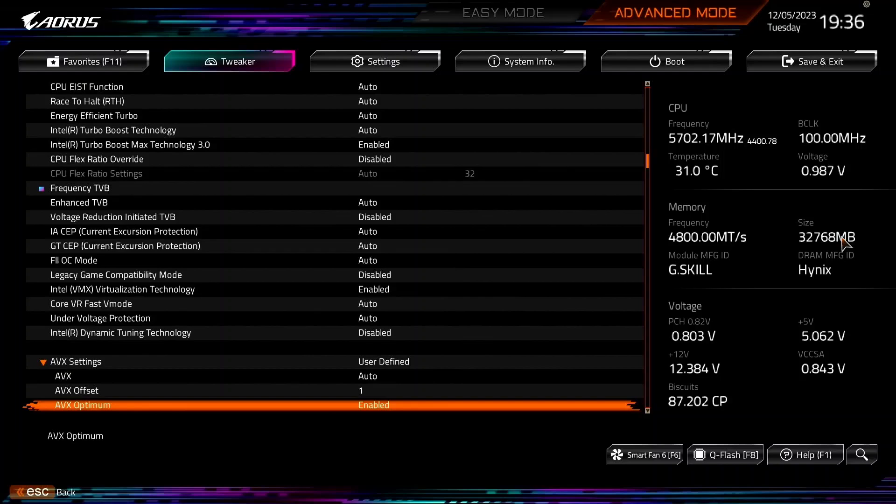
scroll(down, 3)
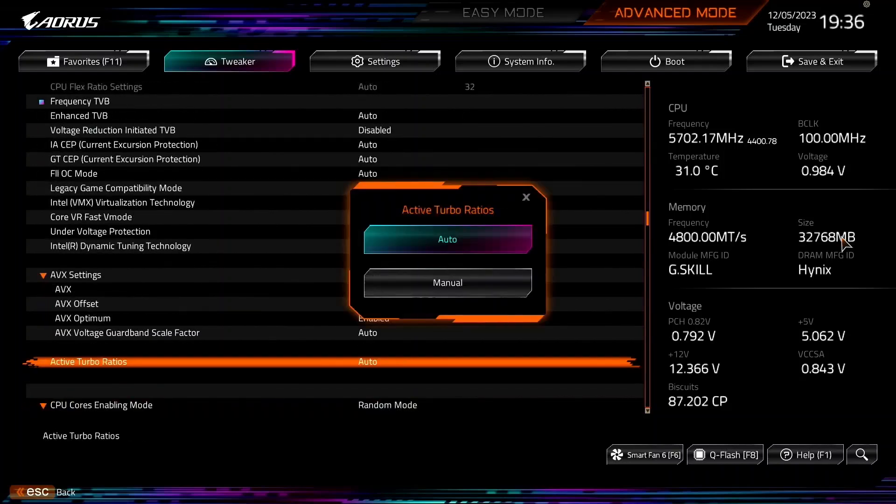
Step: Set Active Turbo Ratios to Manual: P-core ratios 1–6 at 62, 7–8 at 57
click(447, 282)
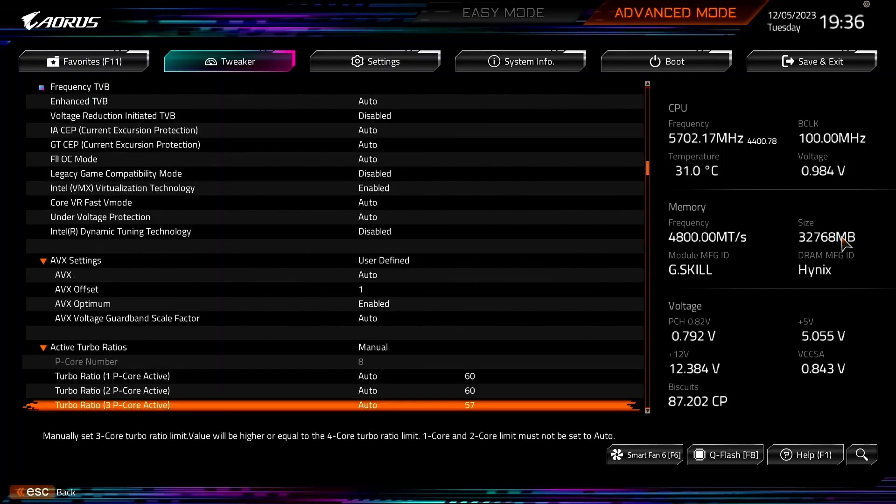
scroll(down, 3)
text(62)
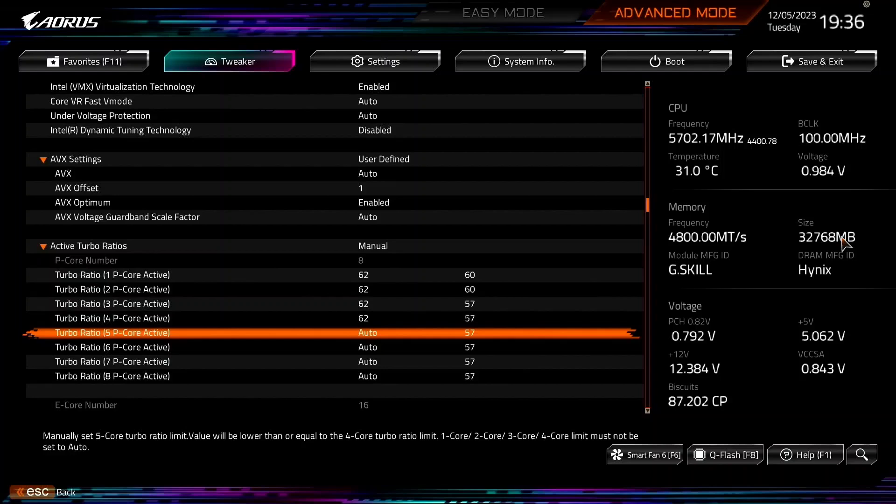
key(Down)
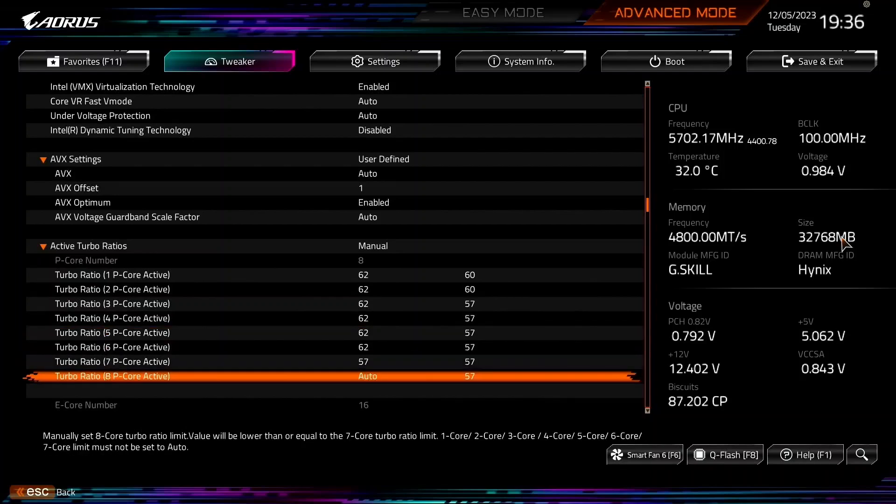
scroll(down, 3)
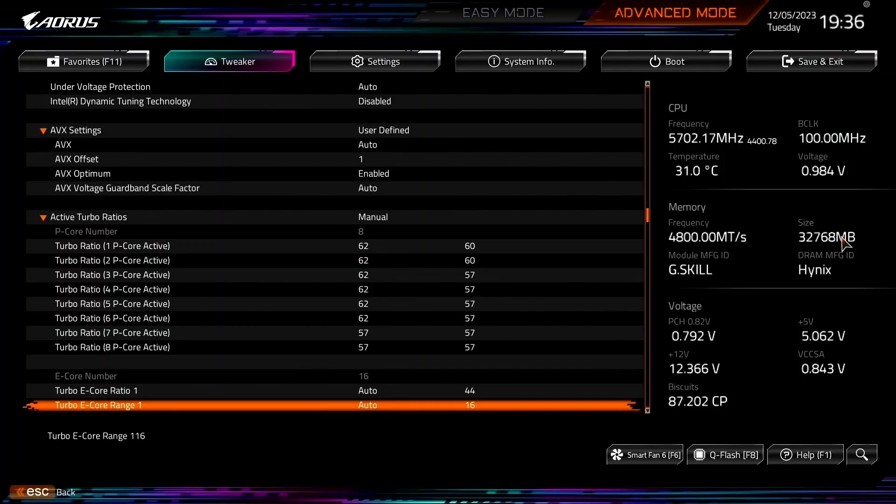
scroll(down, 3)
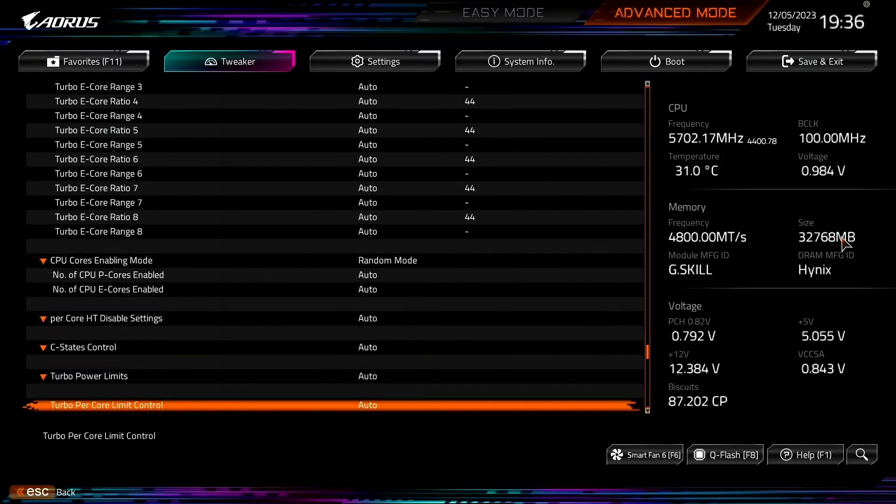
Step: Set Turbo Per Core Limit Control to Manual, revealing the per-P-core ratio limits
click(106, 404)
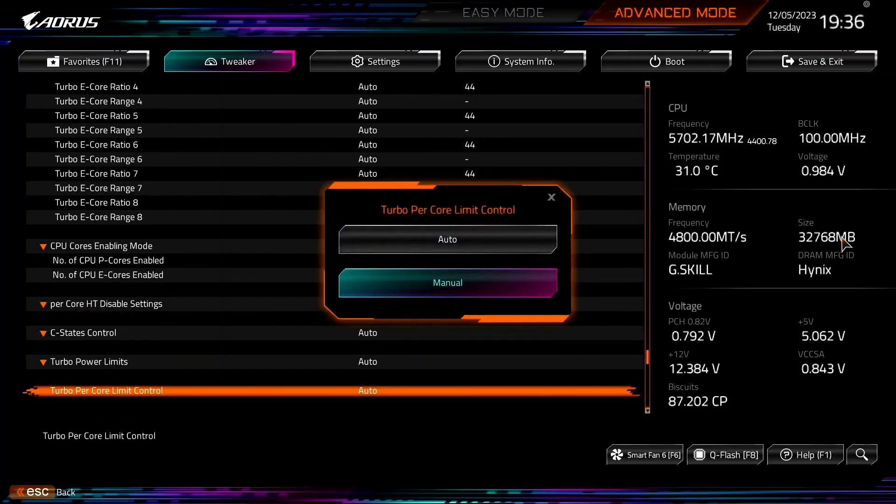
click(447, 282)
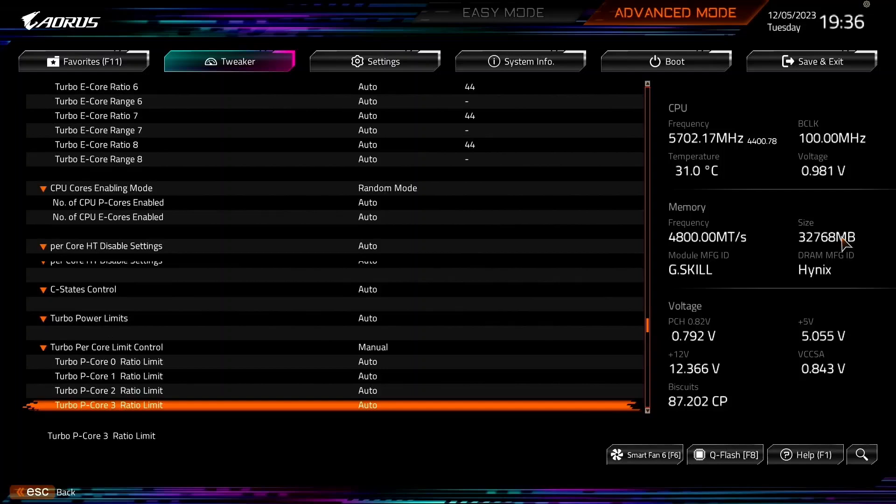
scroll(down, 3)
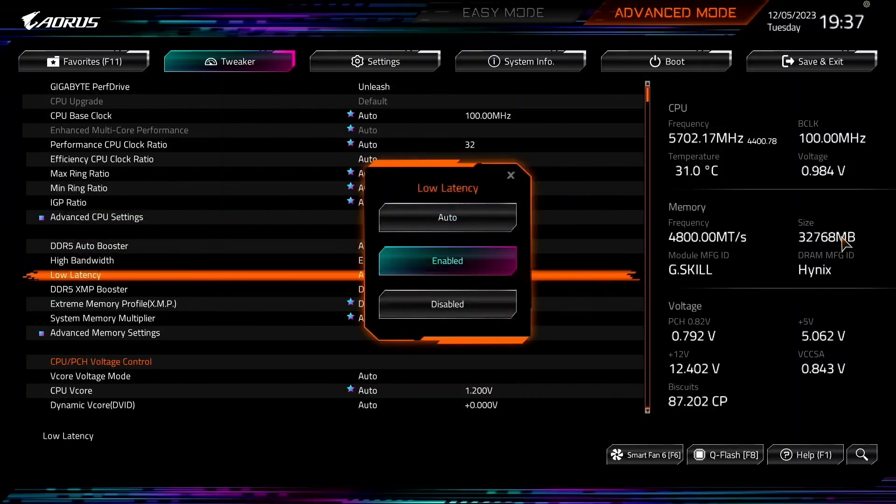
Step: Enable Low Latency, load XMP 1 (DDR5-7200), and use Adaptive Vcore mode
click(447, 260)
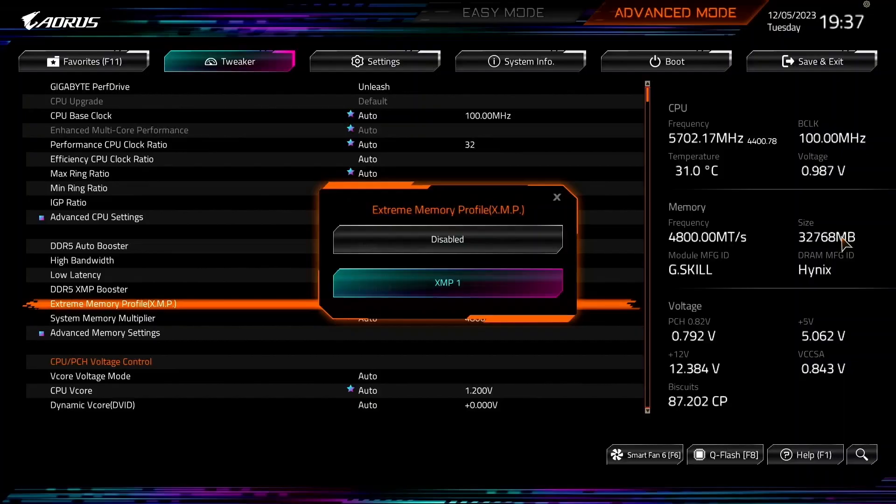
click(447, 282)
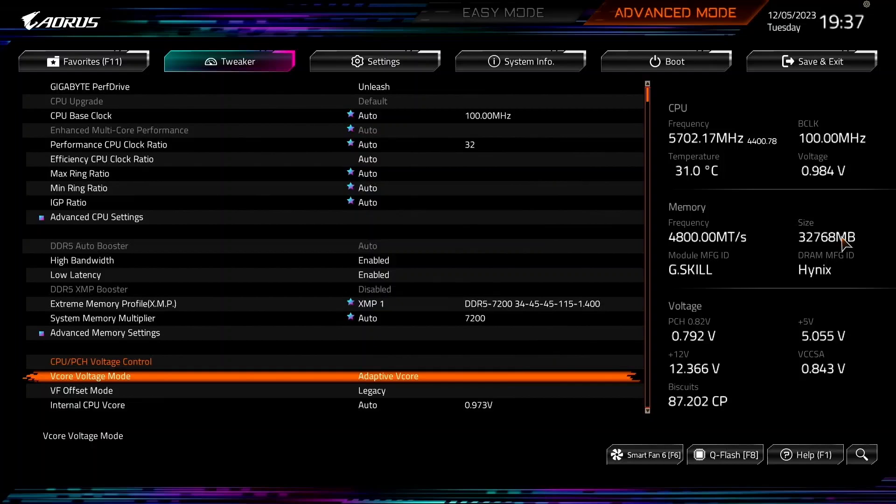
Step: Set VF Offset Mode to Selection: points 6–8 at +0.025V, point 9 at +0.075V
click(81, 390)
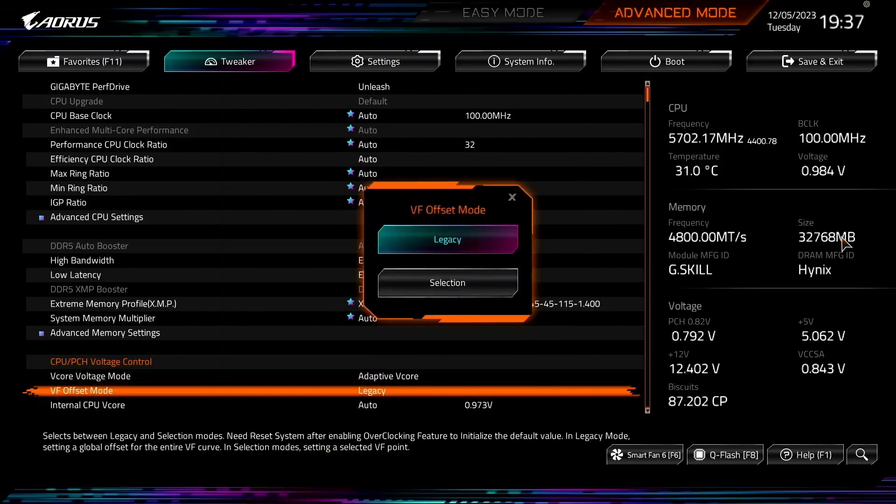
click(448, 282)
text(0.025)
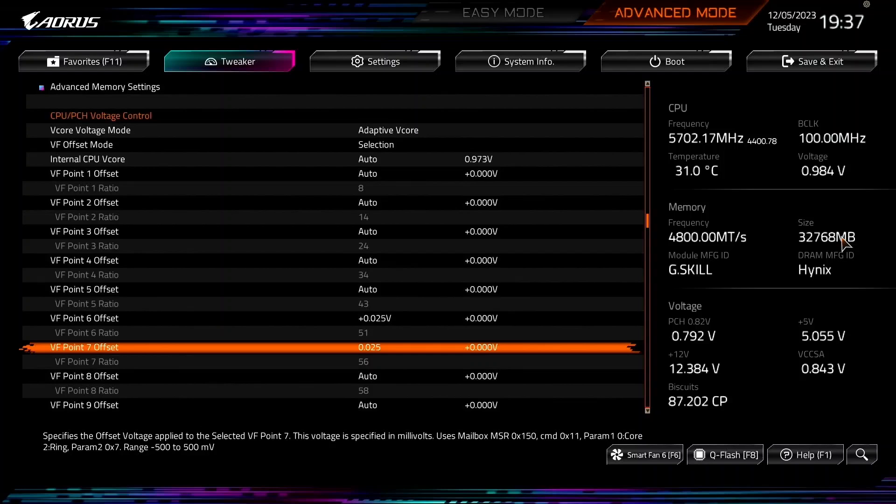
key(Down)
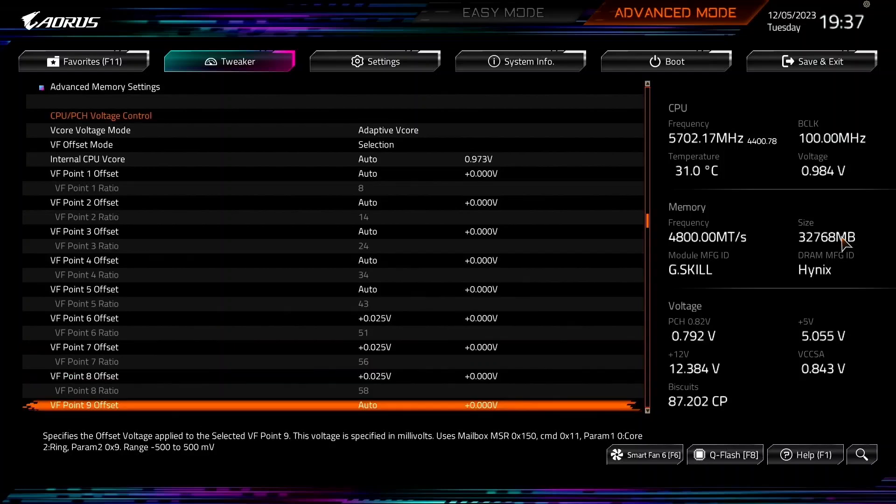
scroll(down, 3)
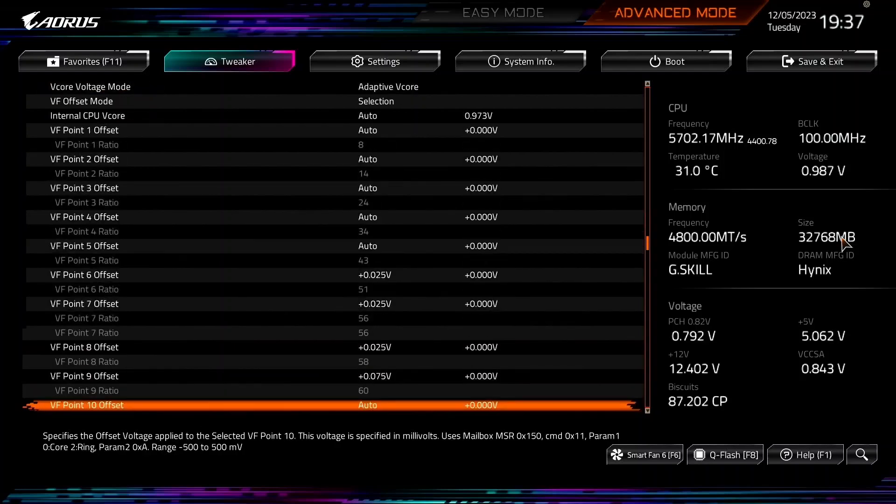
scroll(down, 3)
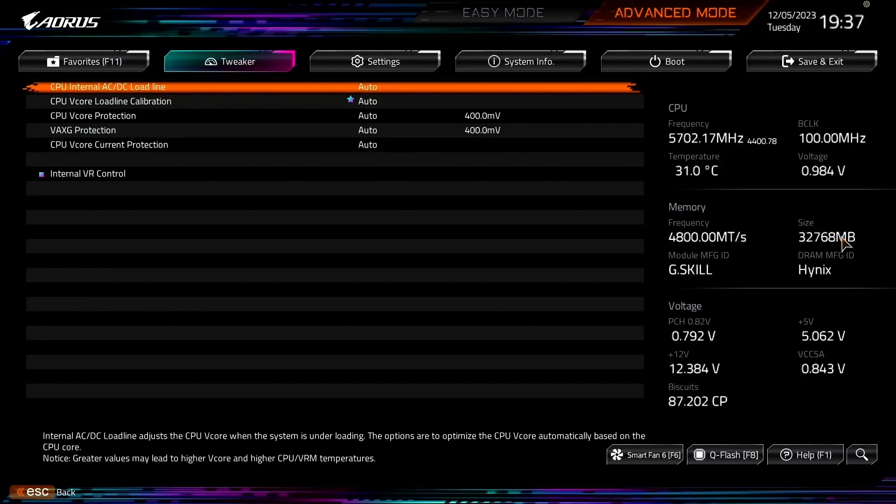
Step: Pick a CPU Vcore Loadline Calibration level
click(110, 101)
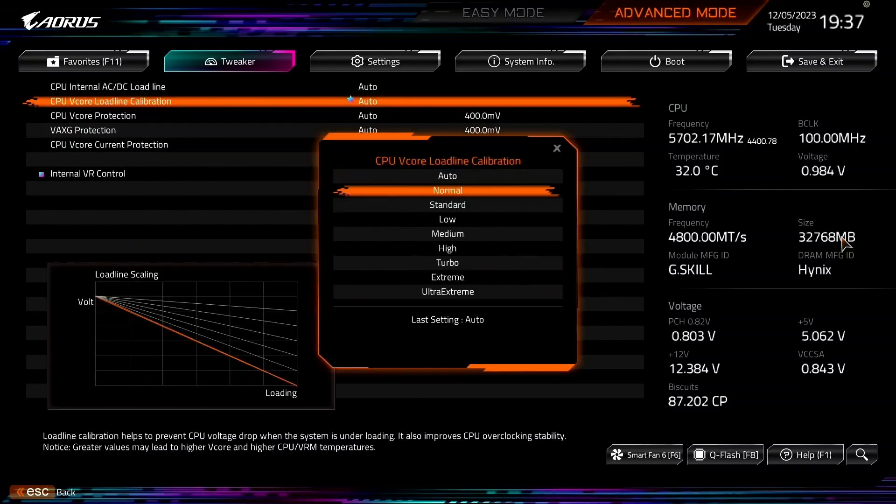
click(447, 248)
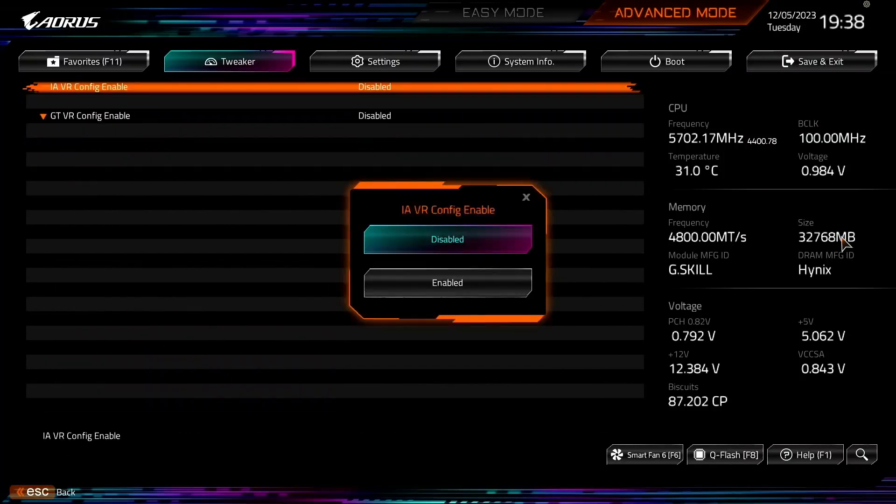
Step: Enable IA VR Config with AC Loadline 1 and DC Loadline 50, then request Save & Exit
click(447, 282)
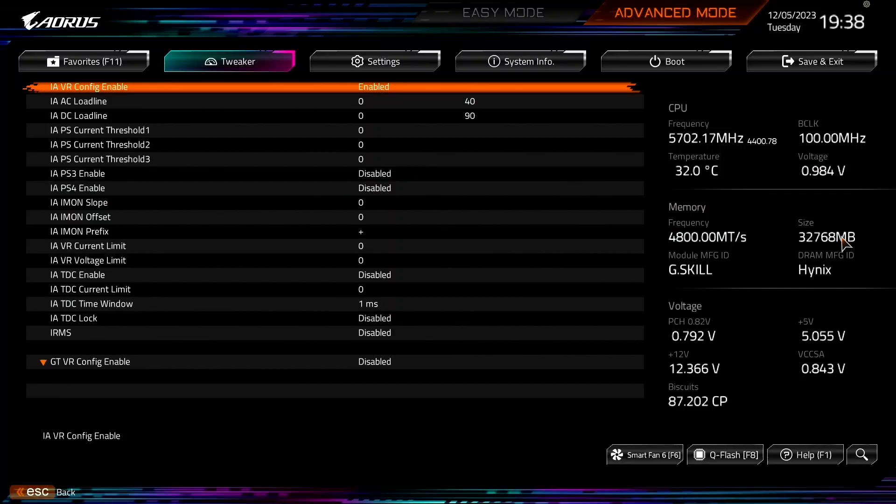
key(Down)
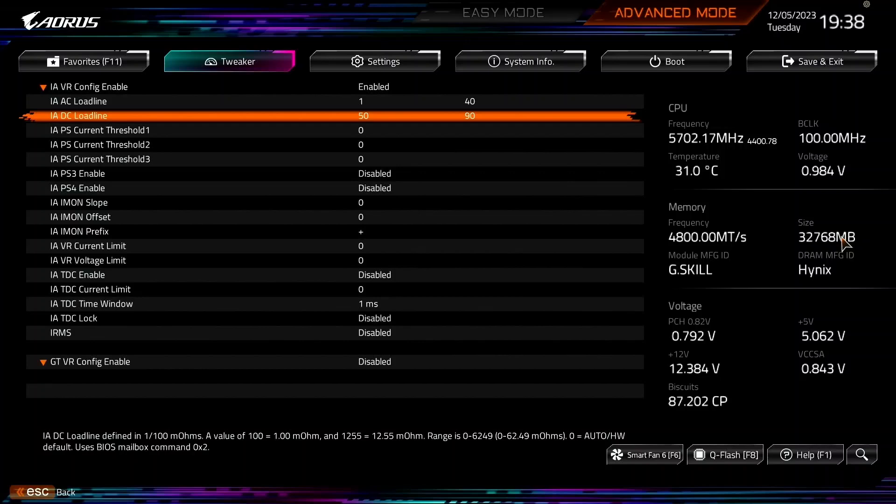
click(810, 61)
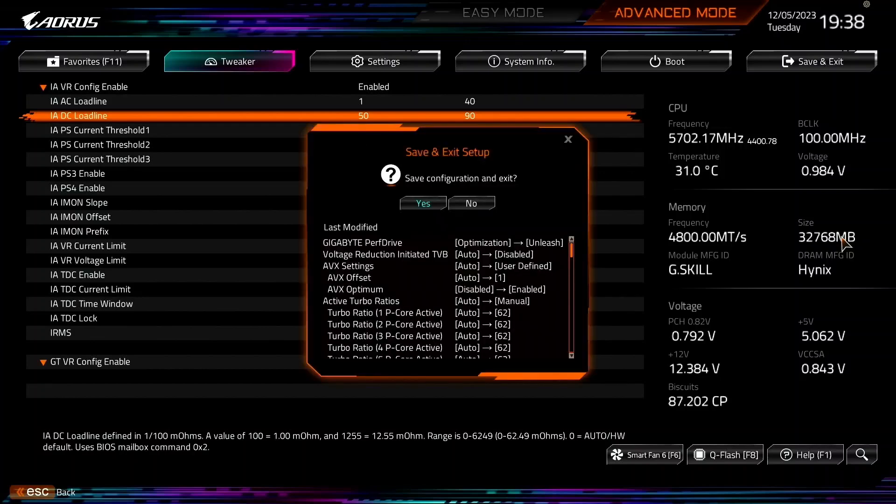